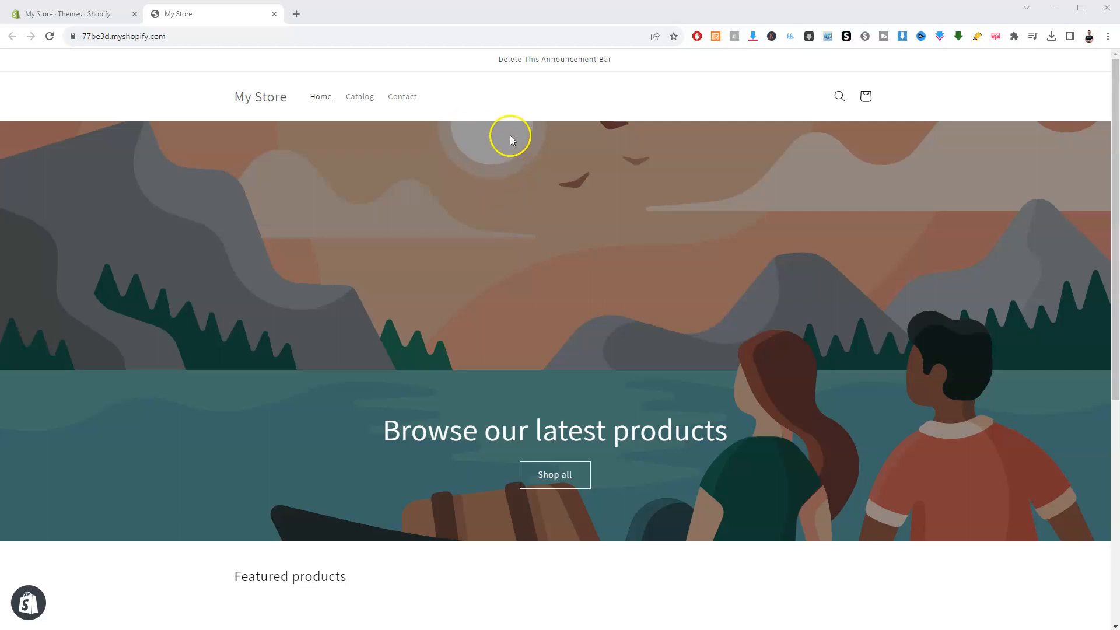
pyautogui.moveTo(560, 61)
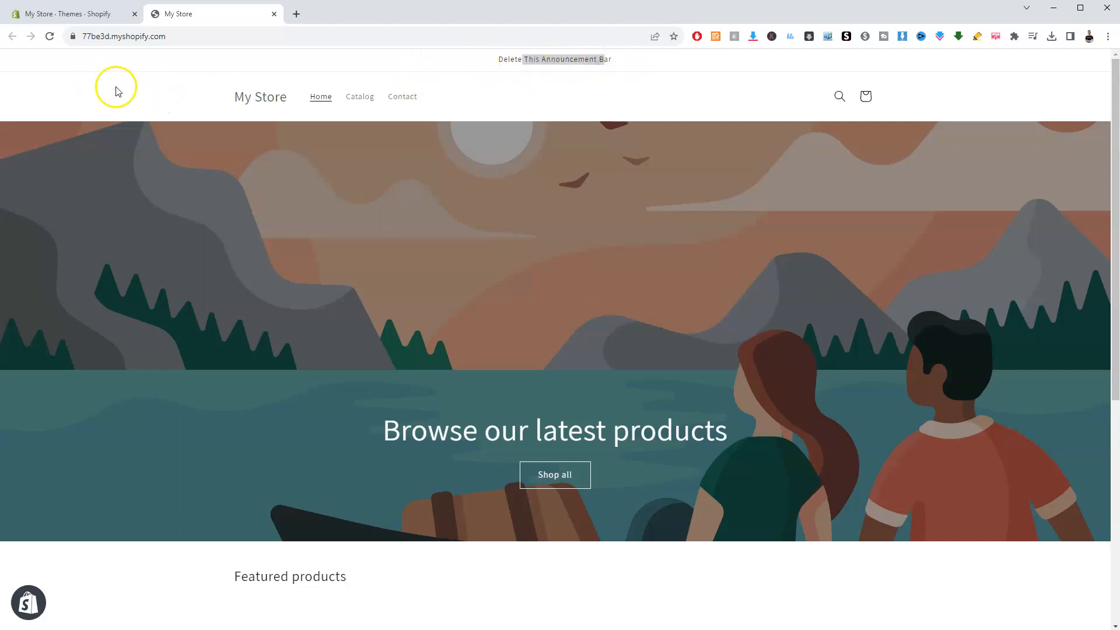
# Step: Go to the Themes page, collapse the trial notice, and customize the Dawn theme
pyautogui.click(67, 13)
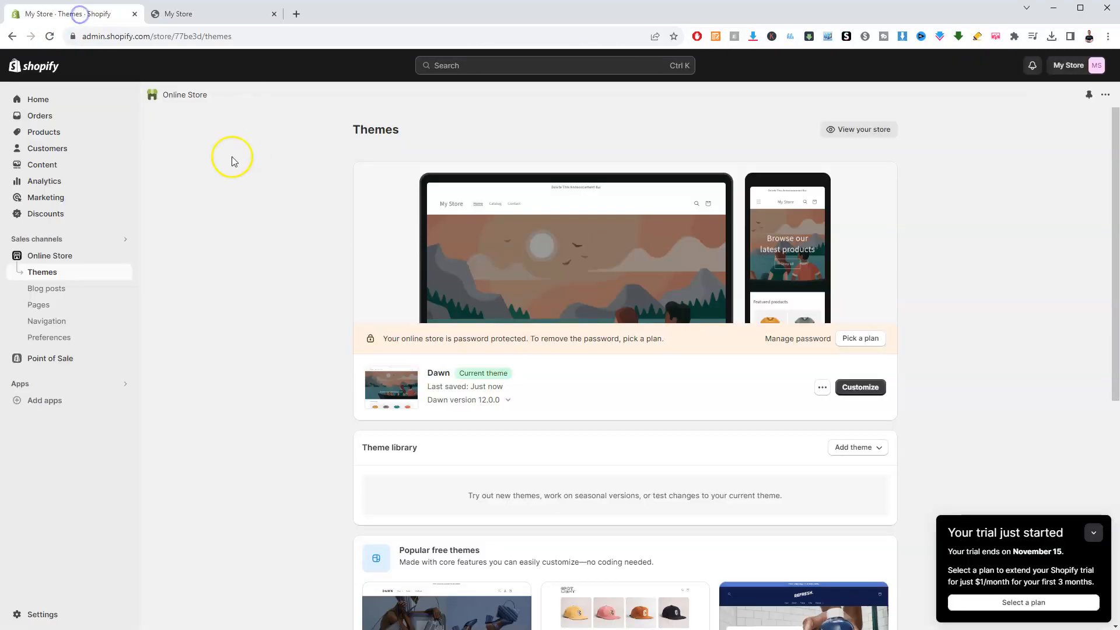
pyautogui.click(1093, 531)
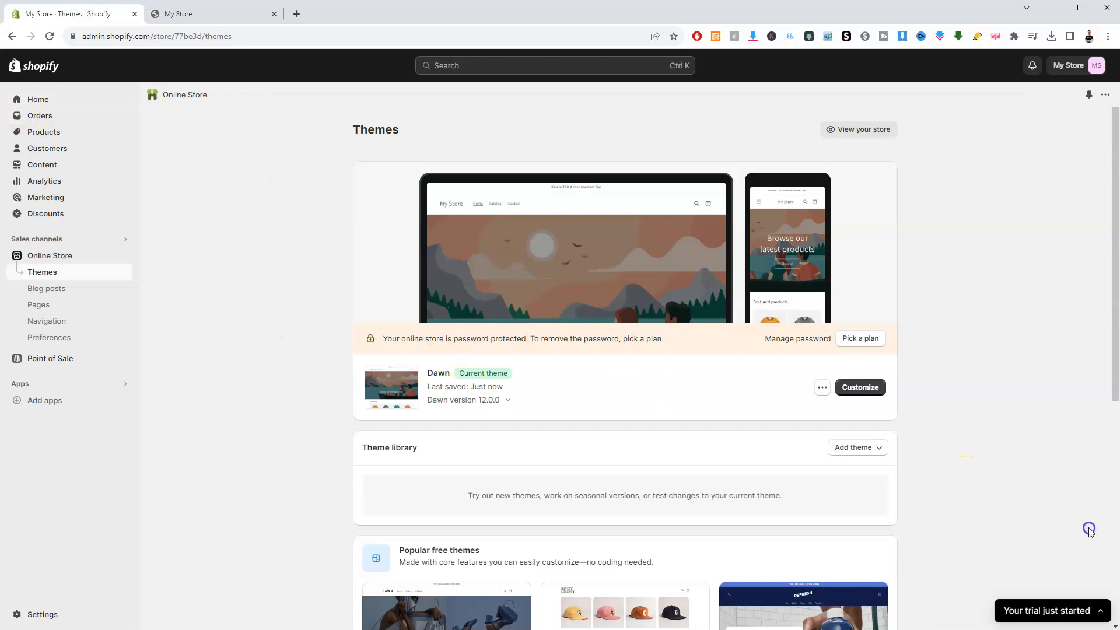
pyautogui.moveTo(50, 254)
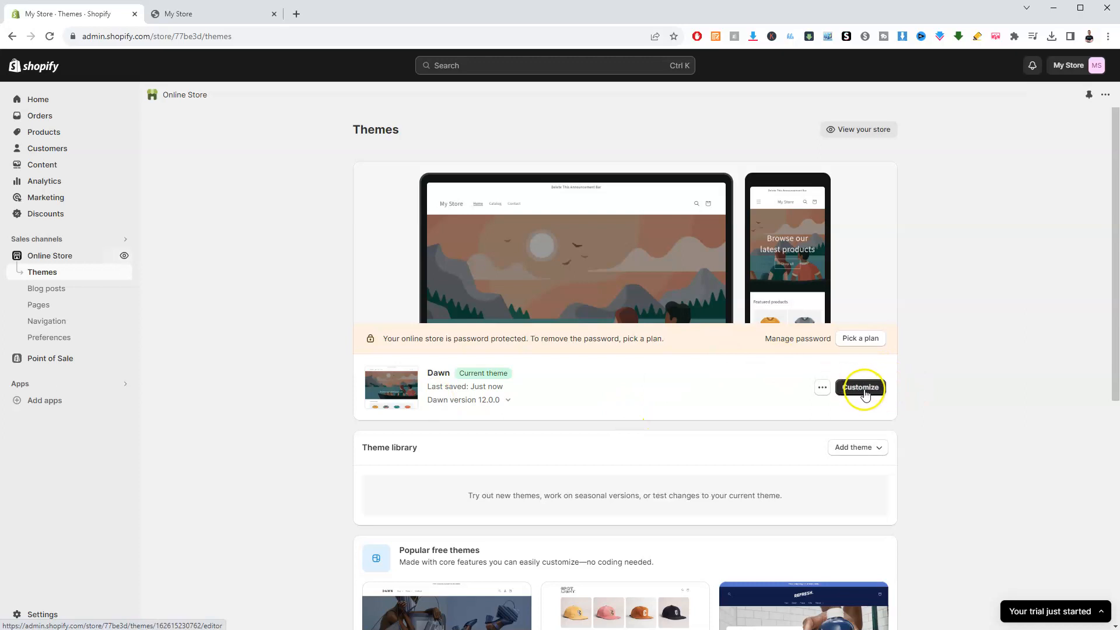
pyautogui.click(860, 386)
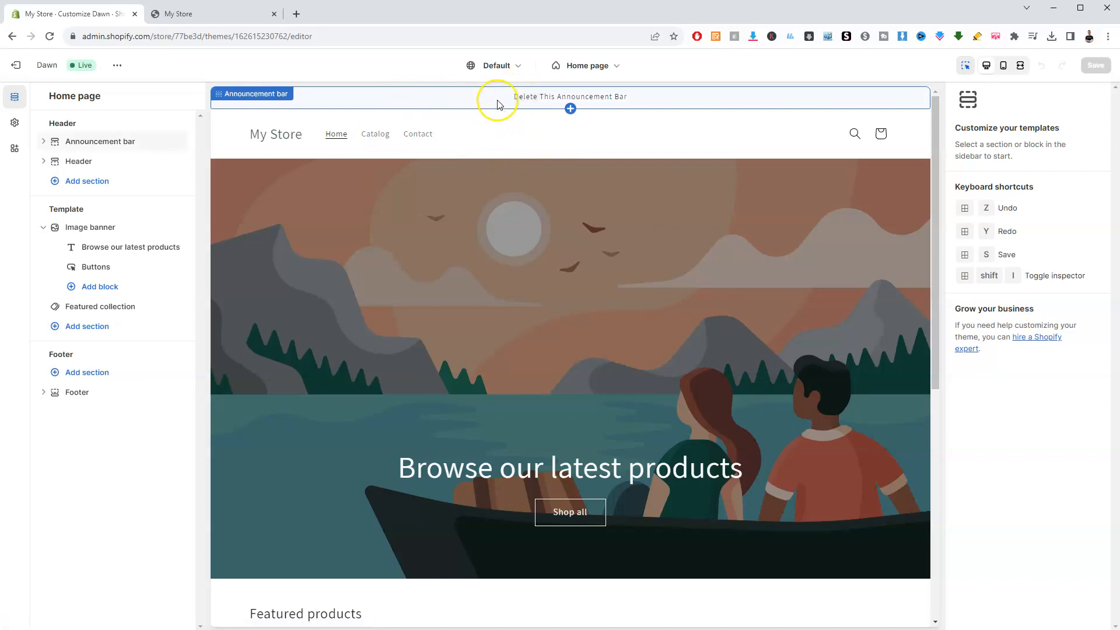
# Step: Delete the Announcement bar's announcement block and save the Dawn theme
pyautogui.click(569, 98)
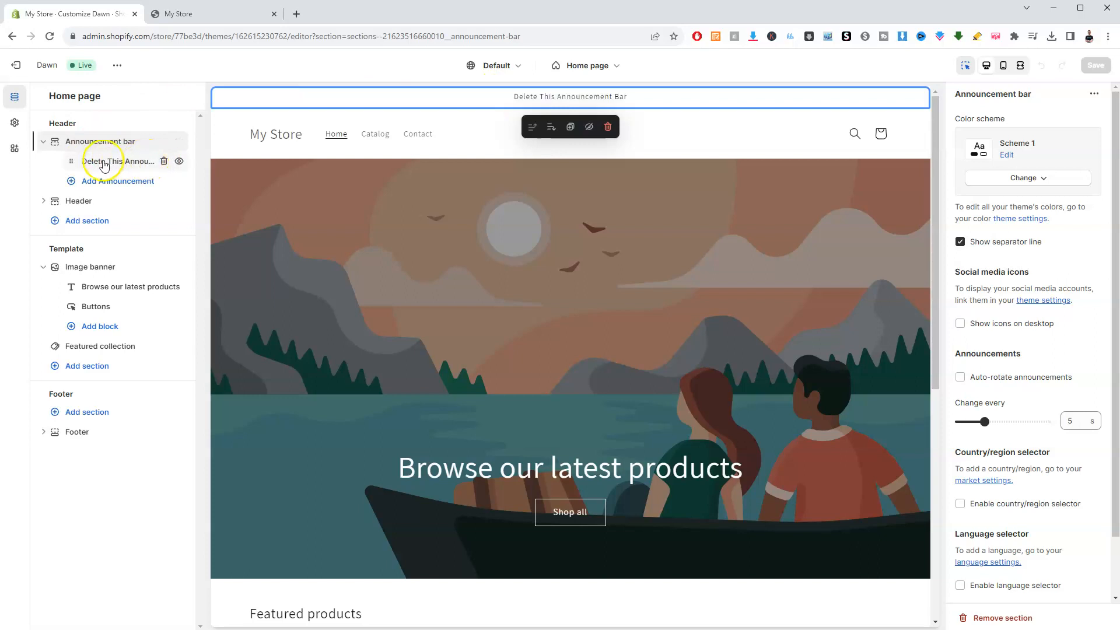
pyautogui.moveTo(158, 166)
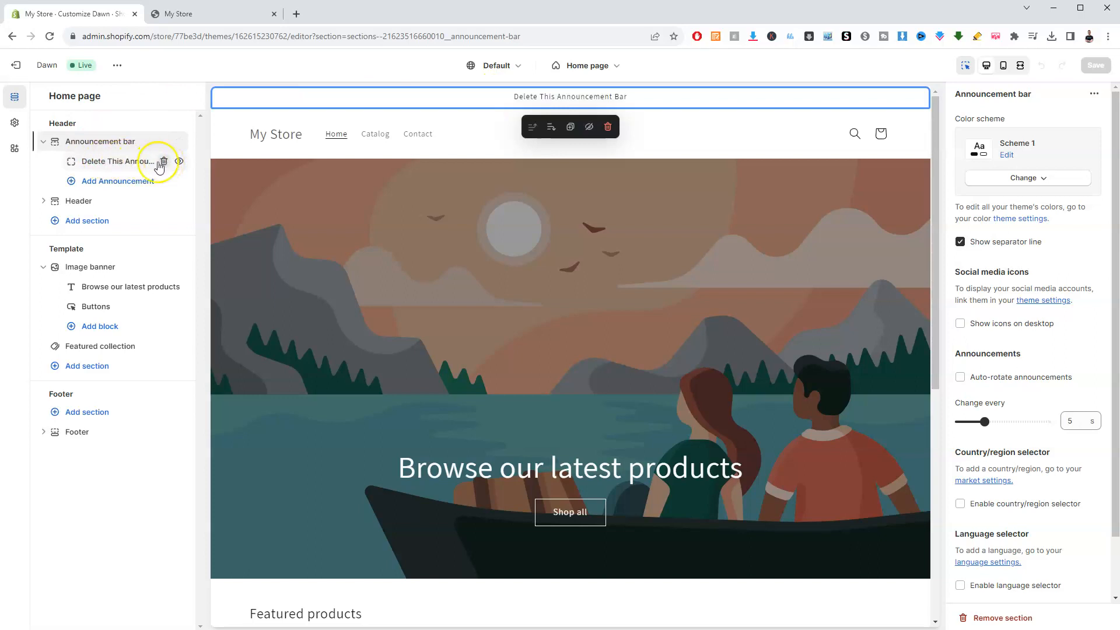
pyautogui.click(163, 160)
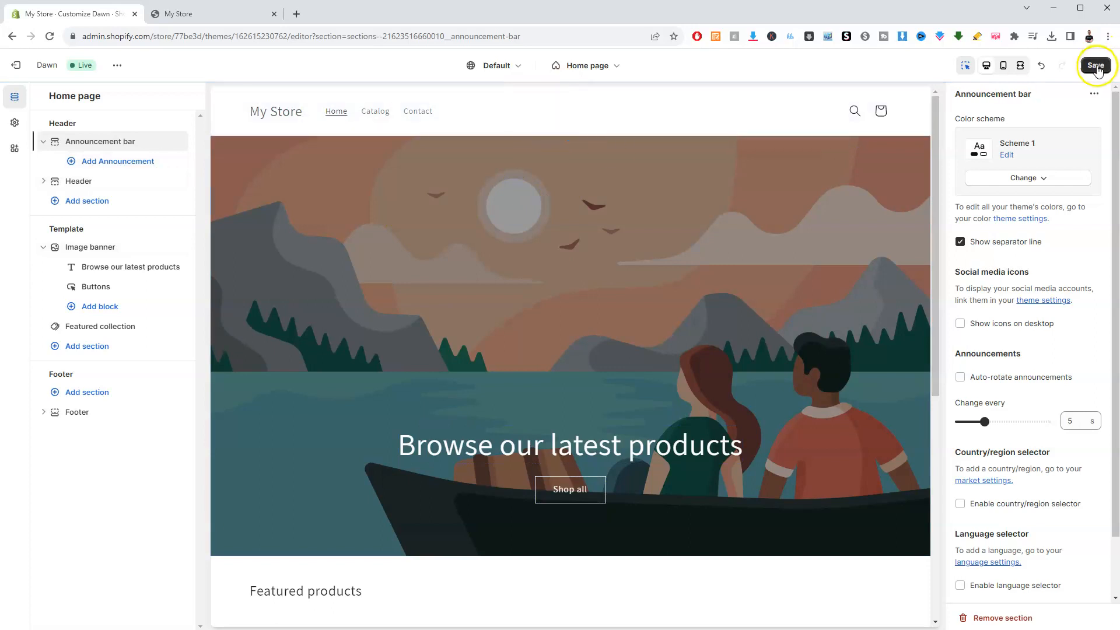
pyautogui.click(1094, 65)
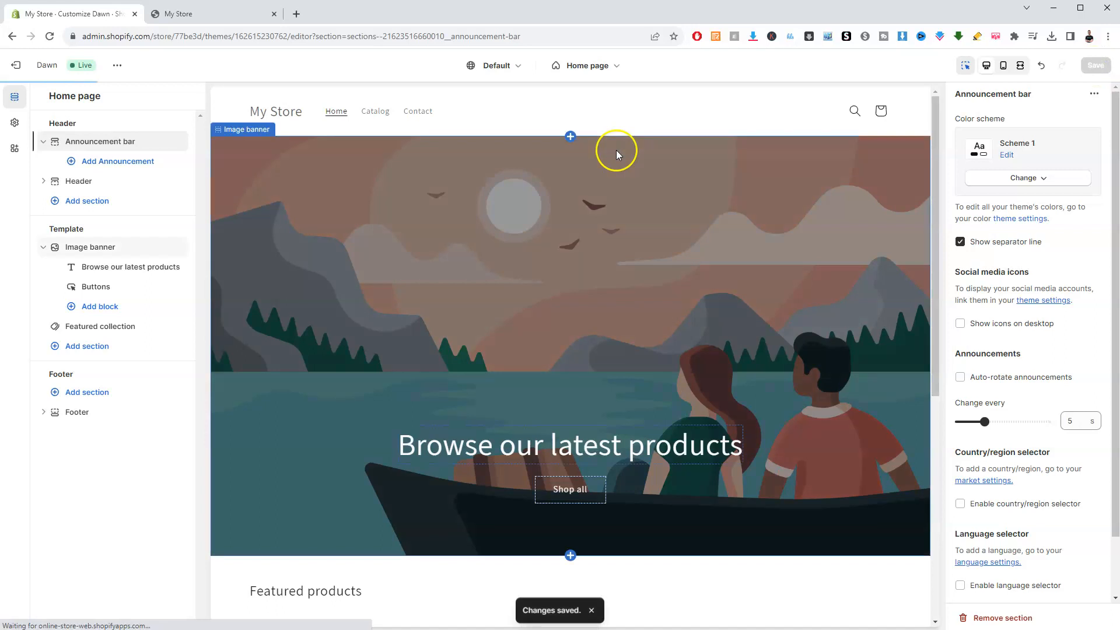